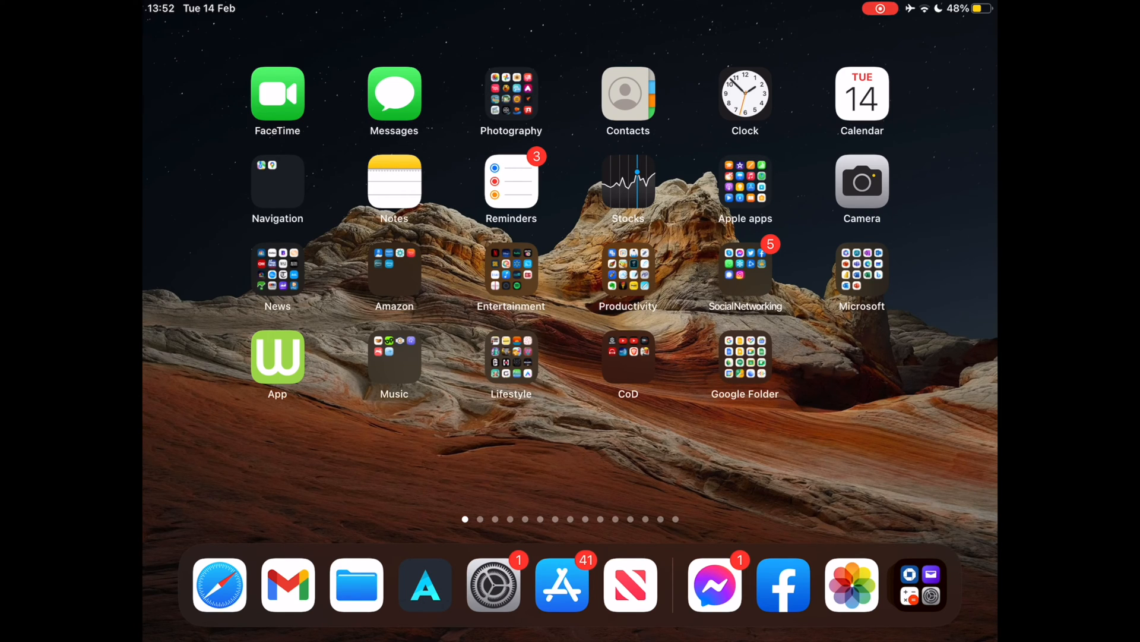
Step: Launch Settings from the dock and go to the General page
left_click(493, 584)
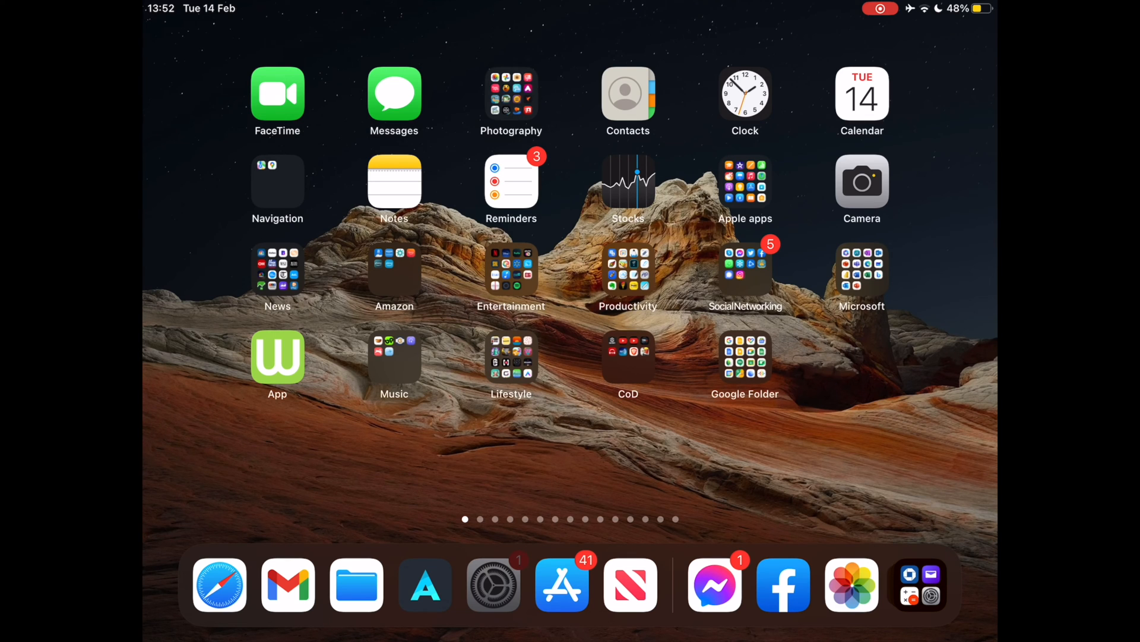
left_click(493, 584)
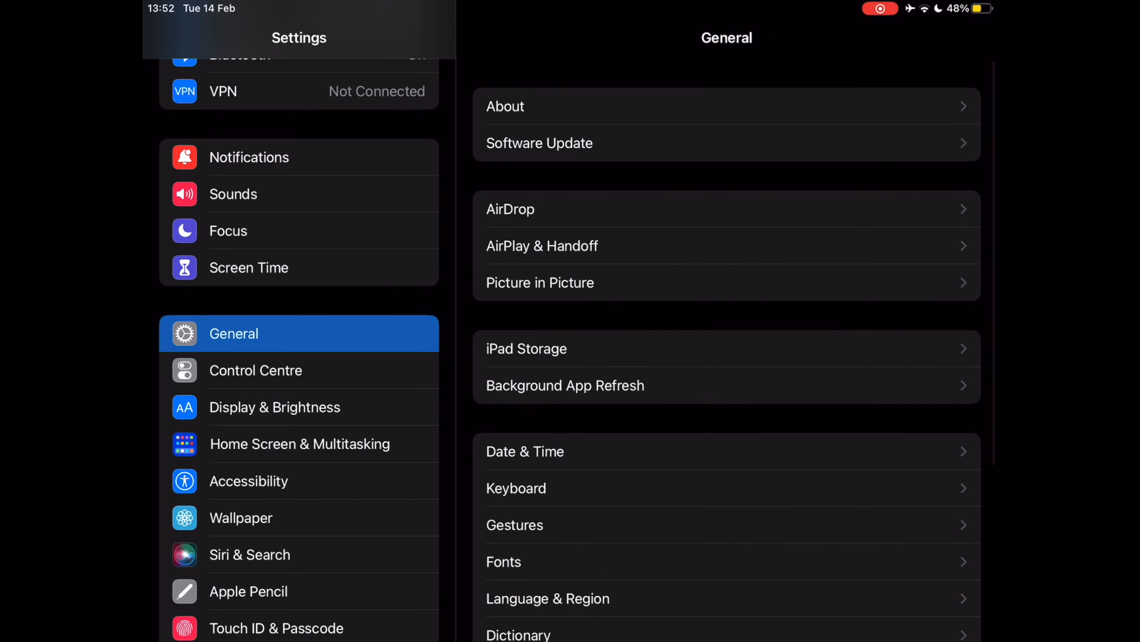
Step: View the downloading iPadOS 16.3.1 update and its About this Update notes
left_click(540, 143)
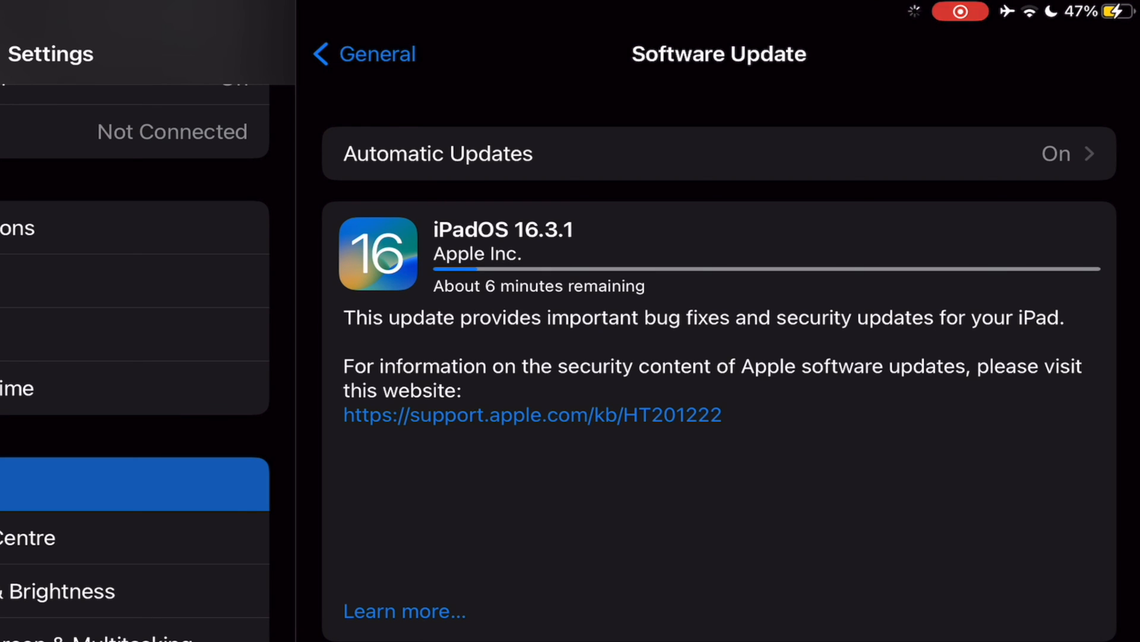
left_click(405, 611)
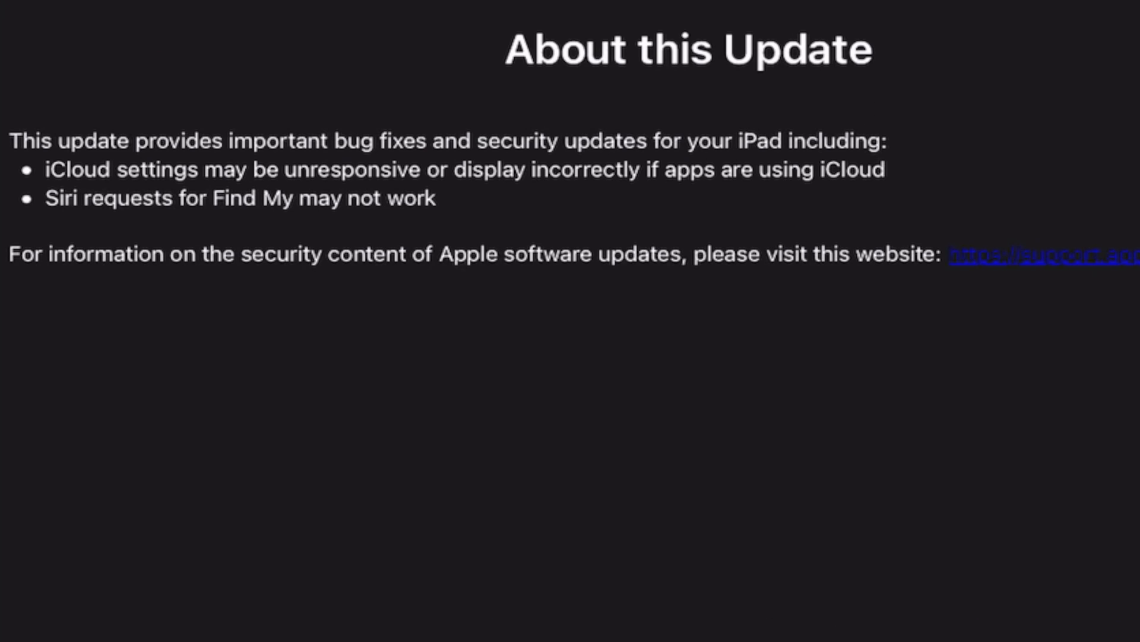